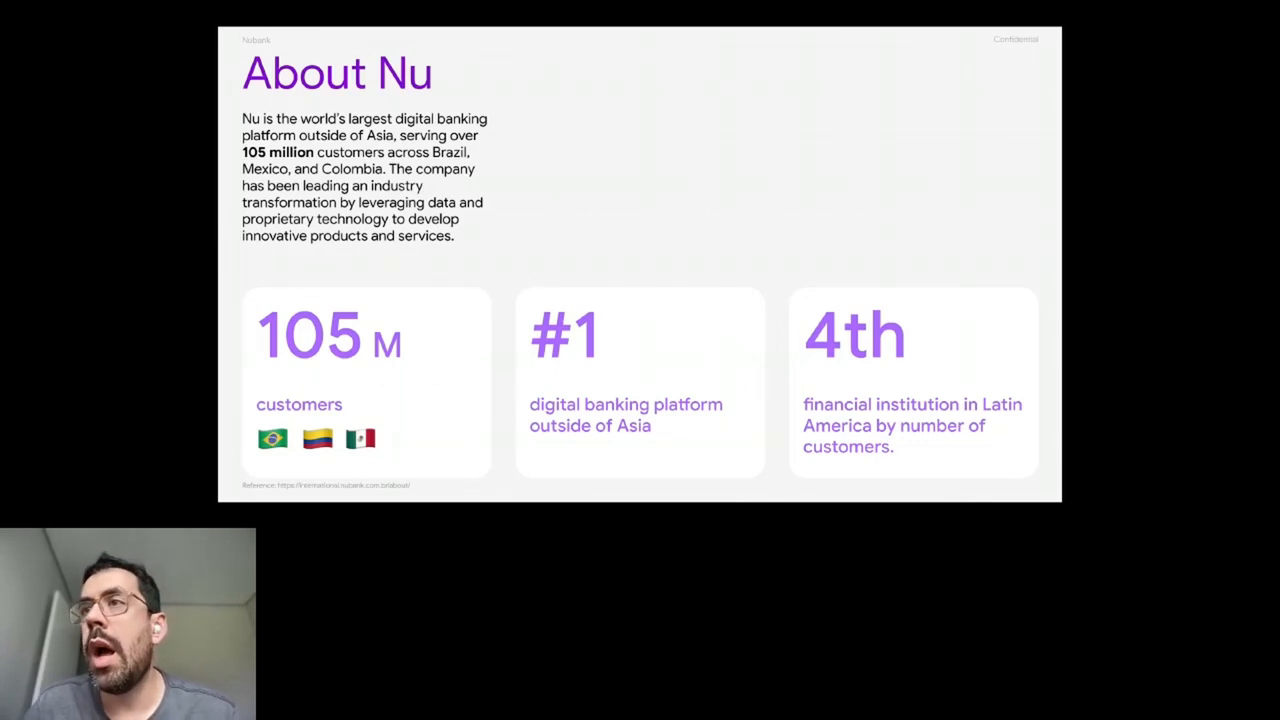
Step: Advance from the About Nu slide to 'The value of canonicity' section slide
key("right")
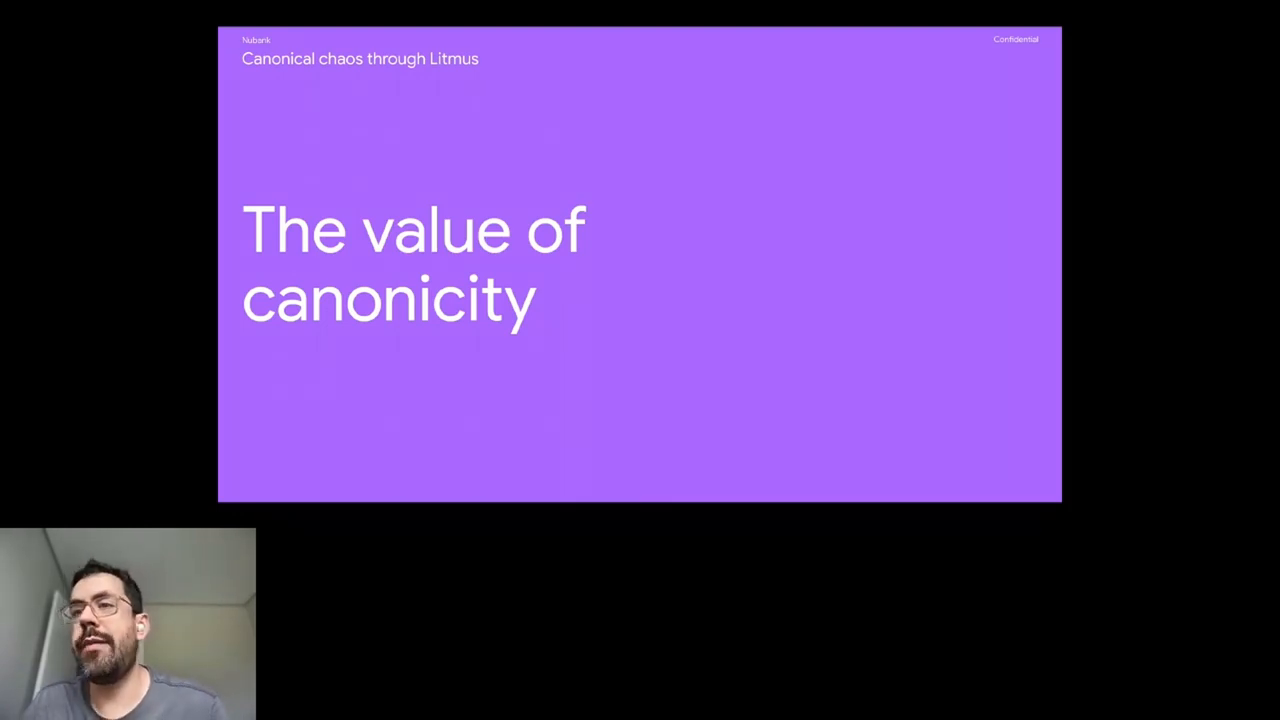
Step: Advance to 'Our canonical stack' slide showing ISA, Clojure and service definition files
key("Right")
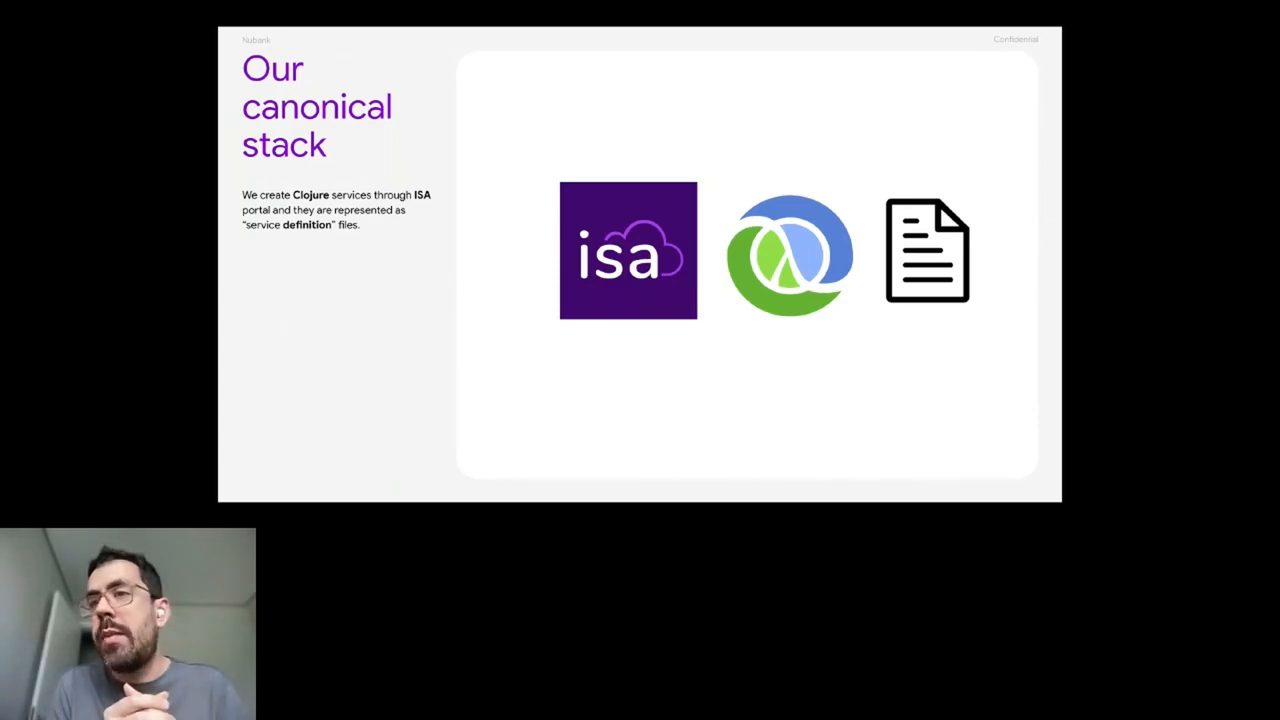
Step: Step through the 'Our goal' slide on service-level chaos engineering to the Kenos architecture slide
key("Right")
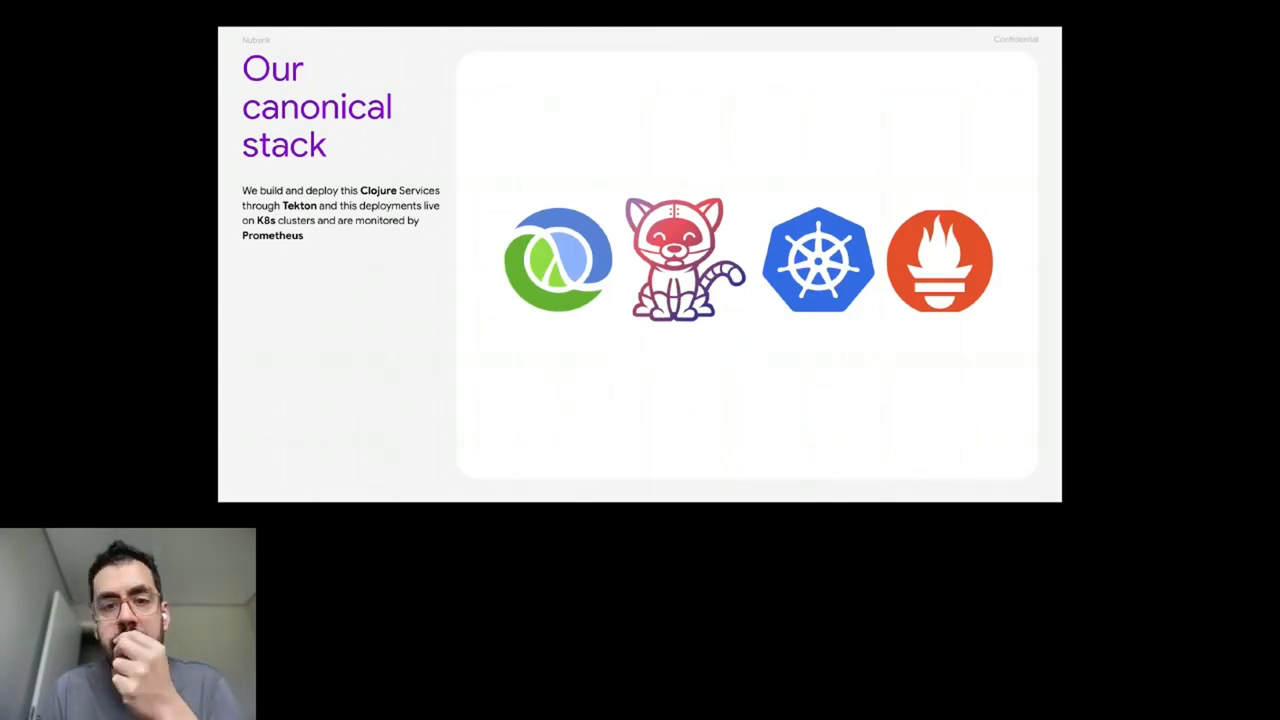
key("Right")
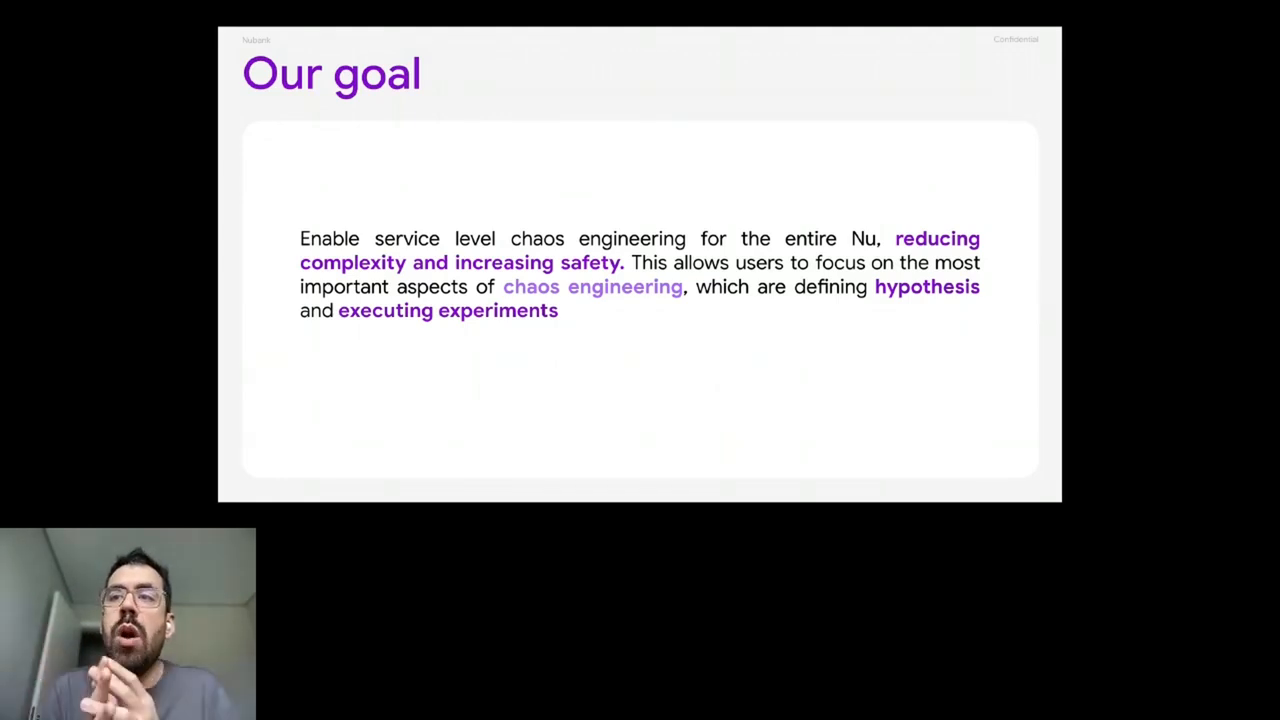
key("right")
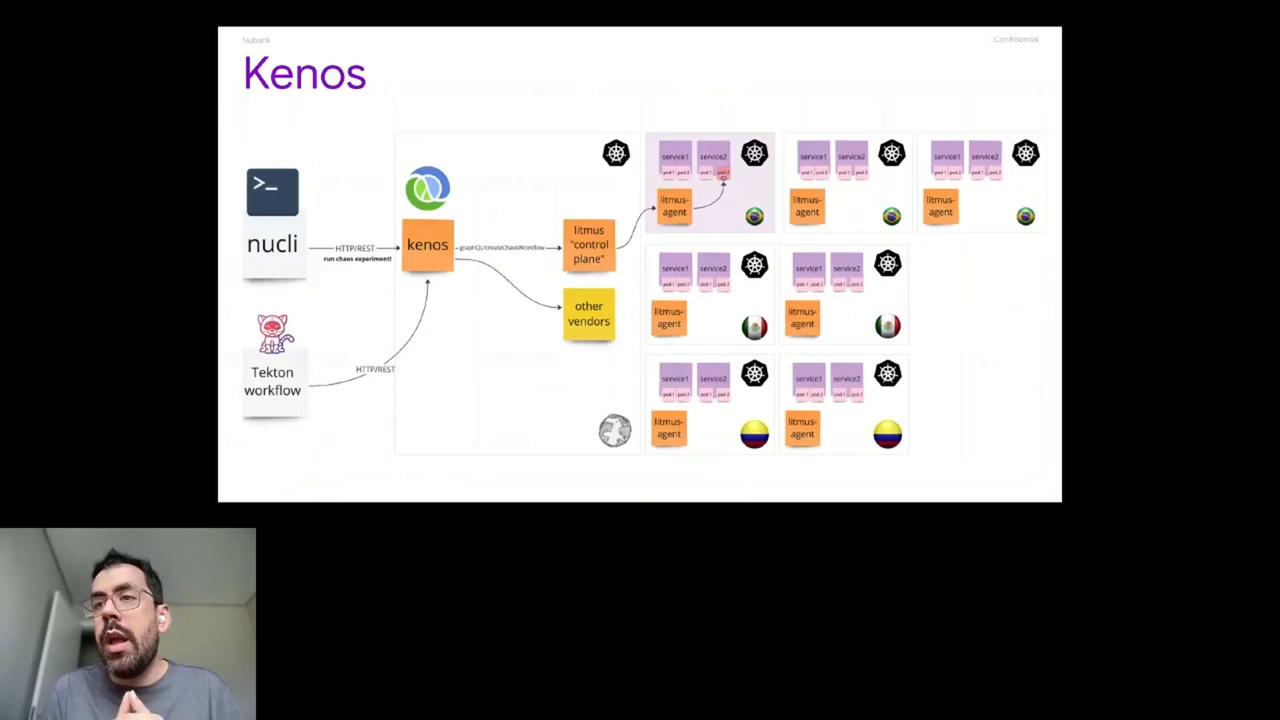
Step: Advance past the Kenos architecture diagram to the Engineering principles slide
key("right")
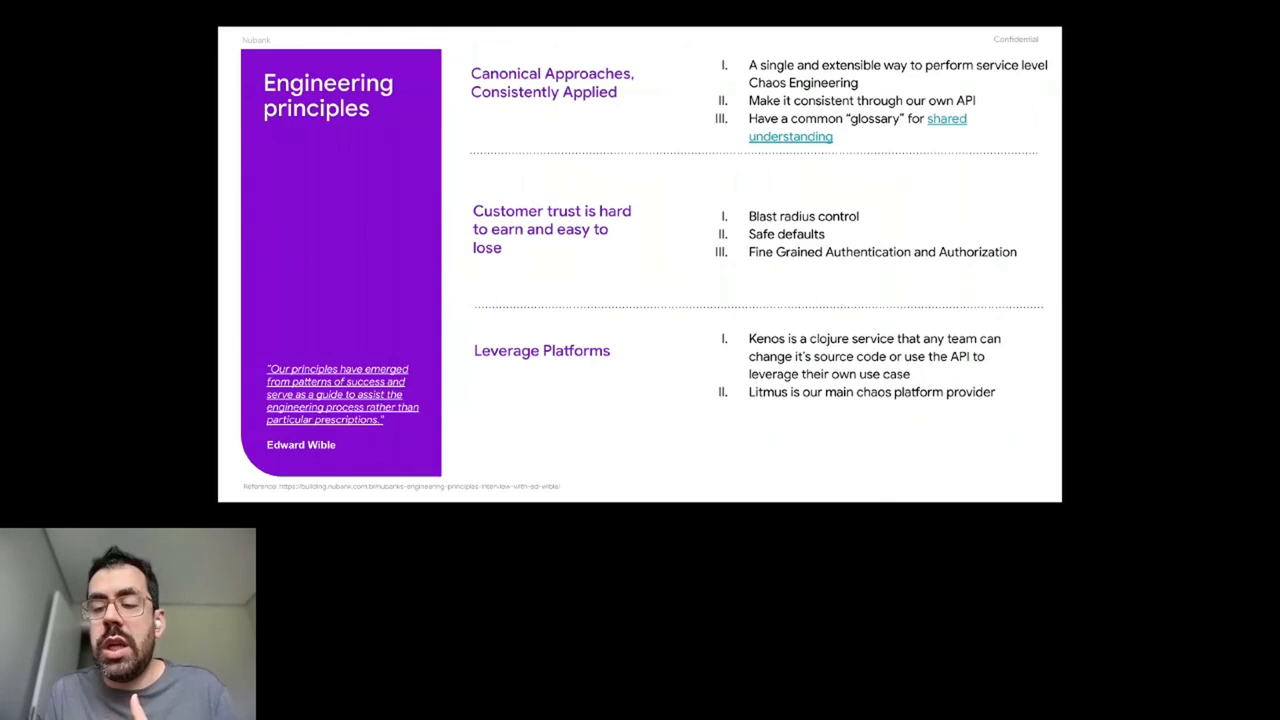
Step: Advance past Engineering principles to the 'Easy to use' slide on NuCli and Tekton
key("right")
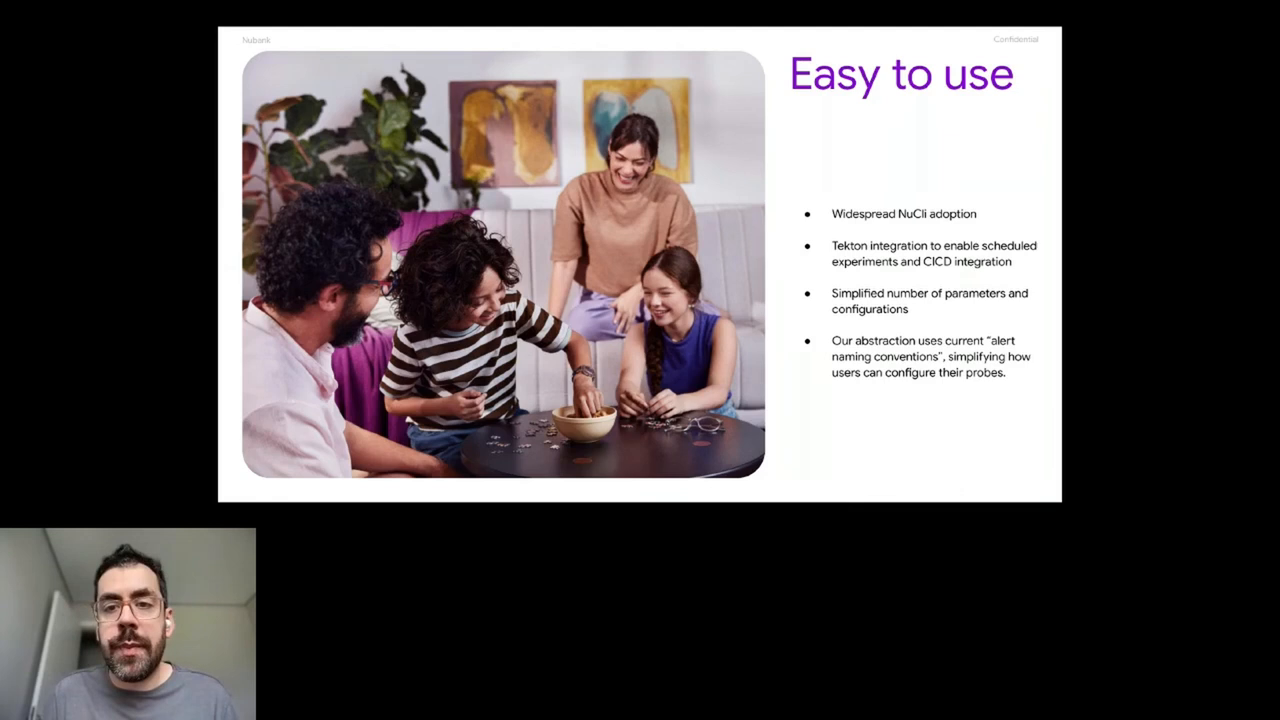
key("Right")
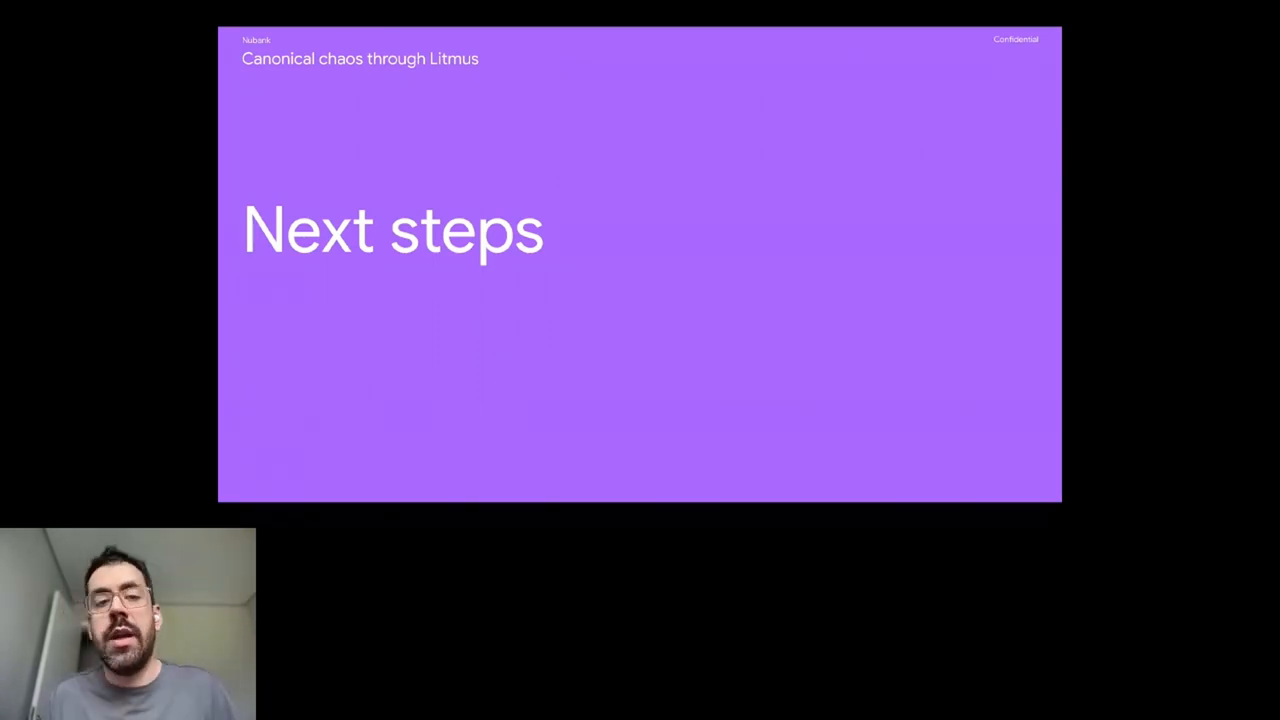
Step: Show the detailed Next Steps slide on Infra Chaos, Improve Kenos and Chaos Community
key("right")
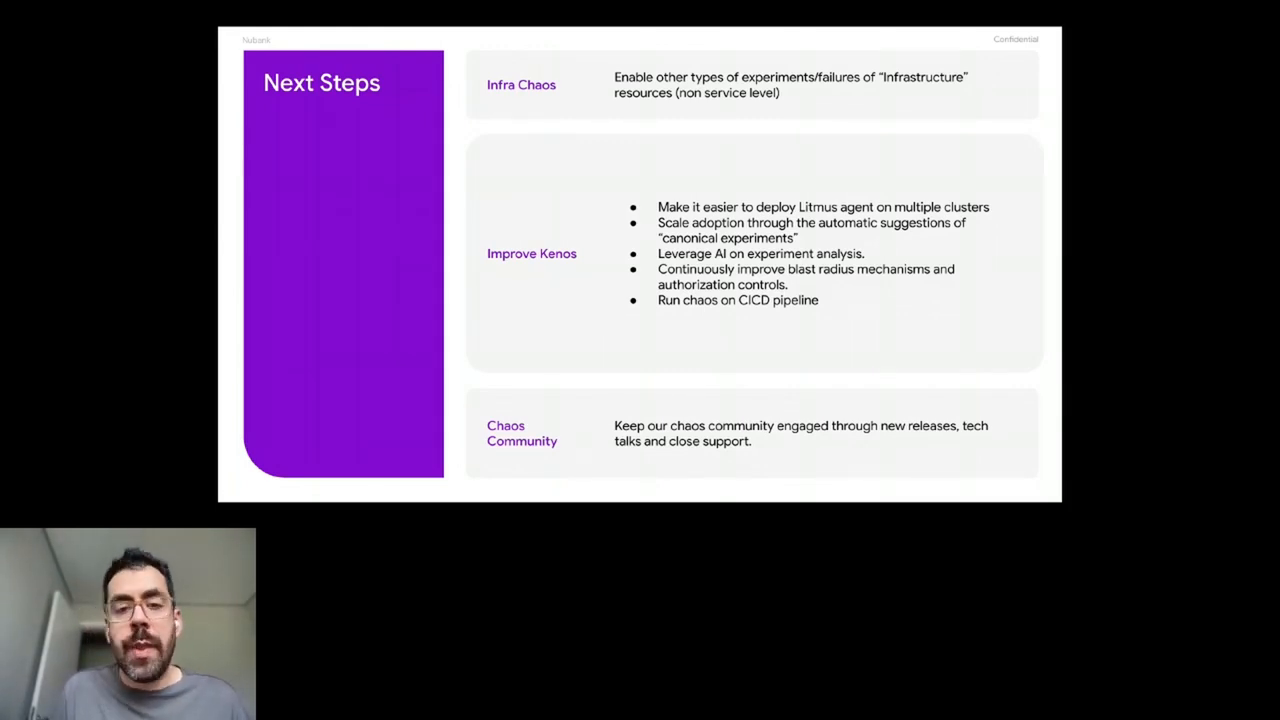
Step: Show the Thanks to Litmus Community slide, then the closing Nu Resilience slide
key("Right")
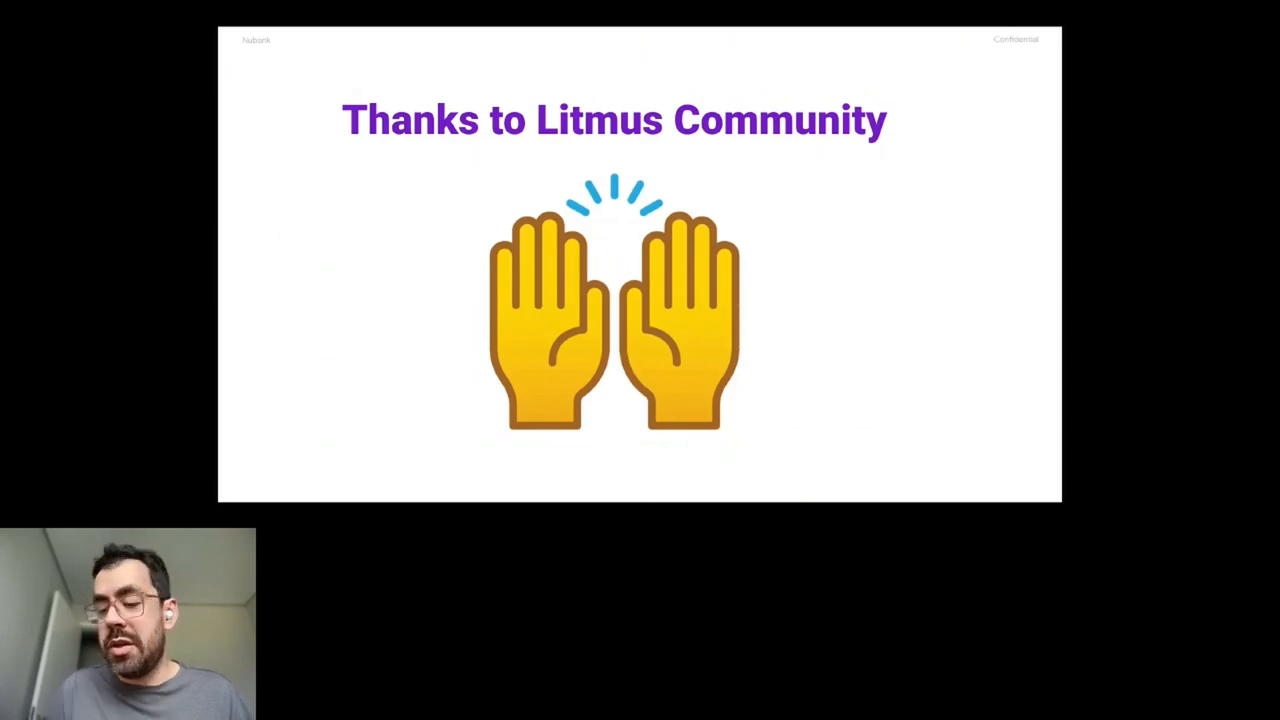
key("right")
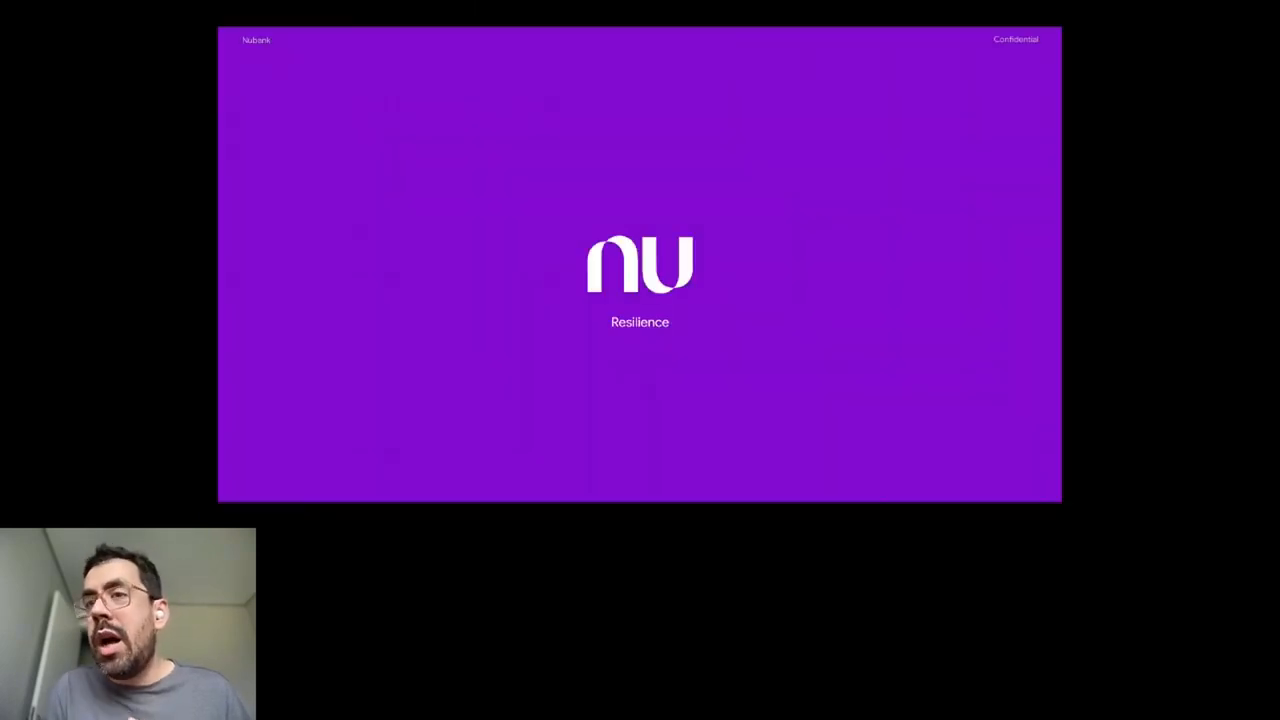